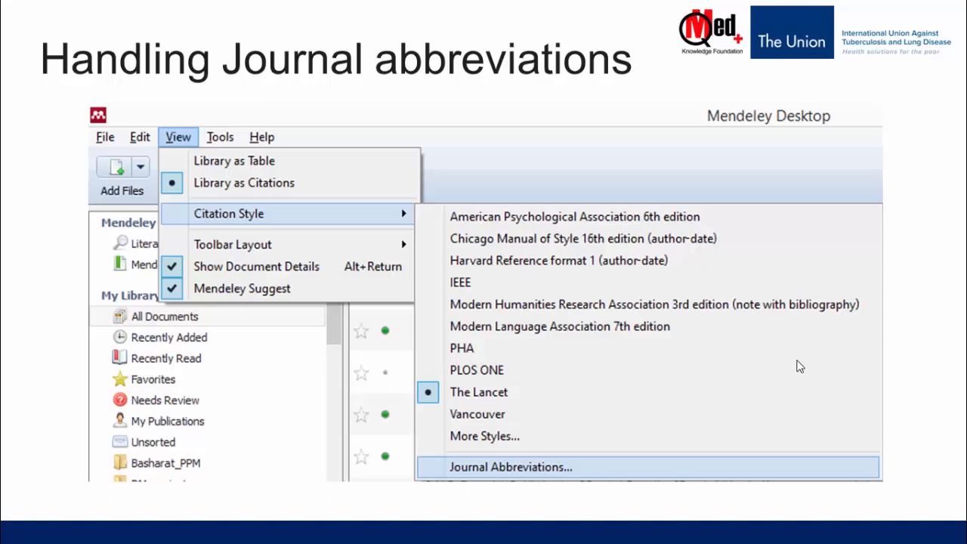
- Leave the PowerPoint slideshow and switch to the Mendeley Desktop library window
{"action": "left_click", "coordinate": [511, 468]}
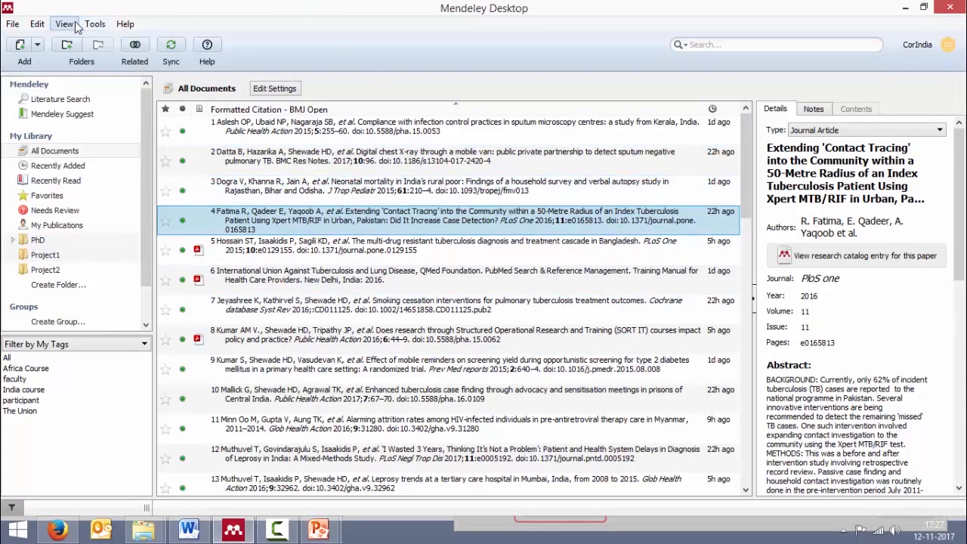
- Show the Citation Styles Abbreviations list via View > Citation Style > Journal Abbreviations
{"action": "left_click", "coordinate": [63, 24]}
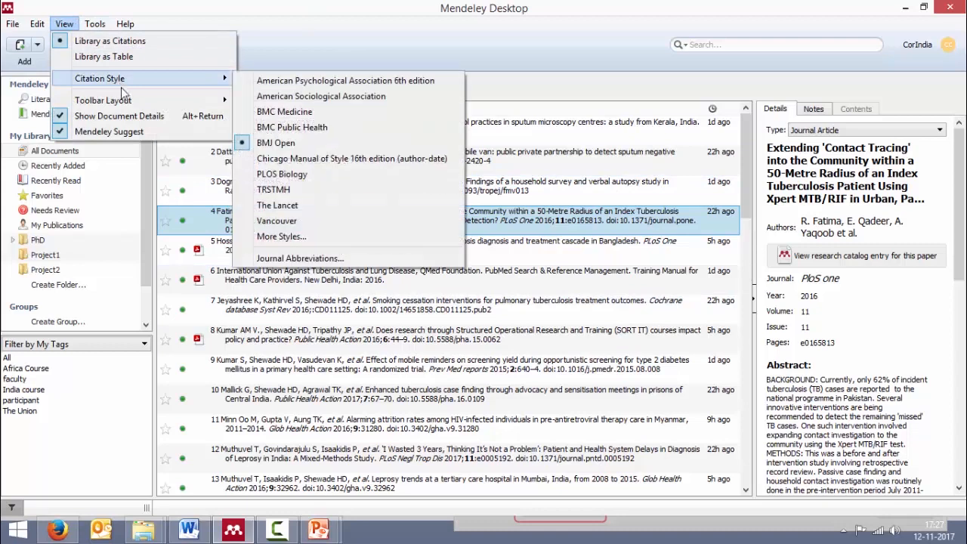
{"action": "mouse_move", "coordinate": [281, 174]}
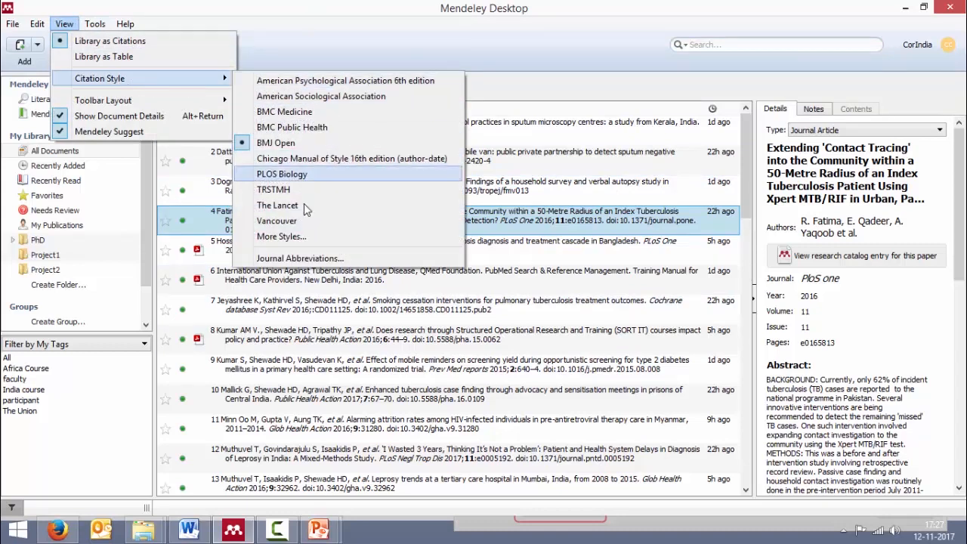
{"action": "left_click", "coordinate": [276, 142]}
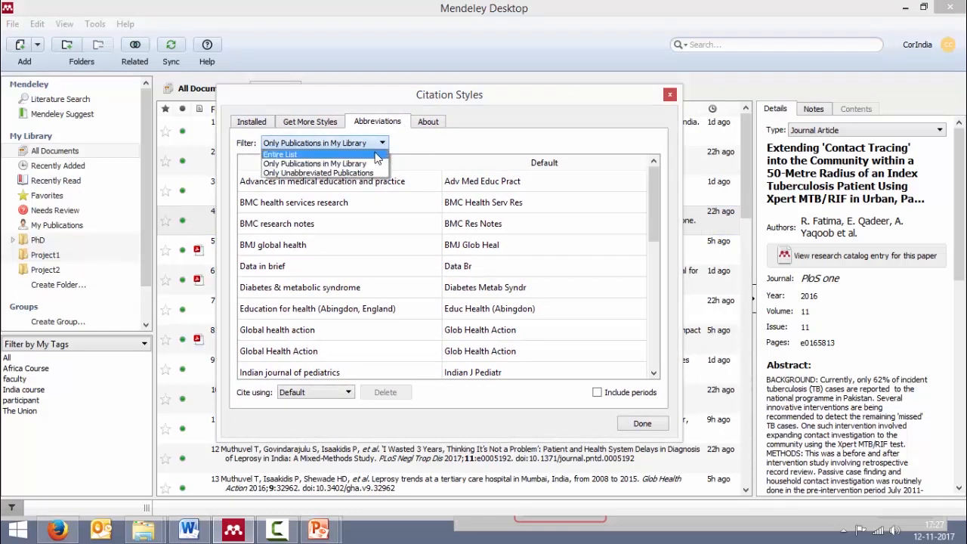
{"action": "left_click", "coordinate": [281, 155]}
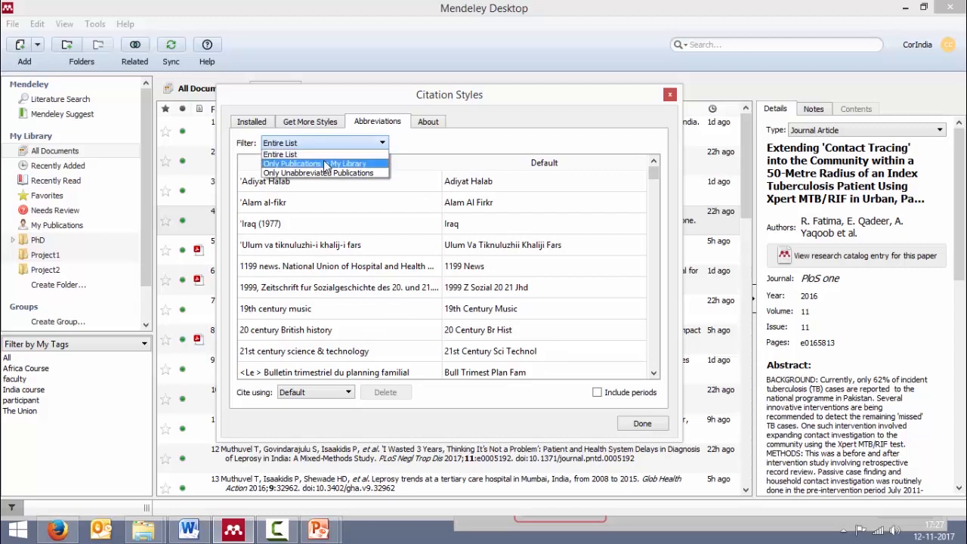
{"action": "left_click", "coordinate": [293, 164]}
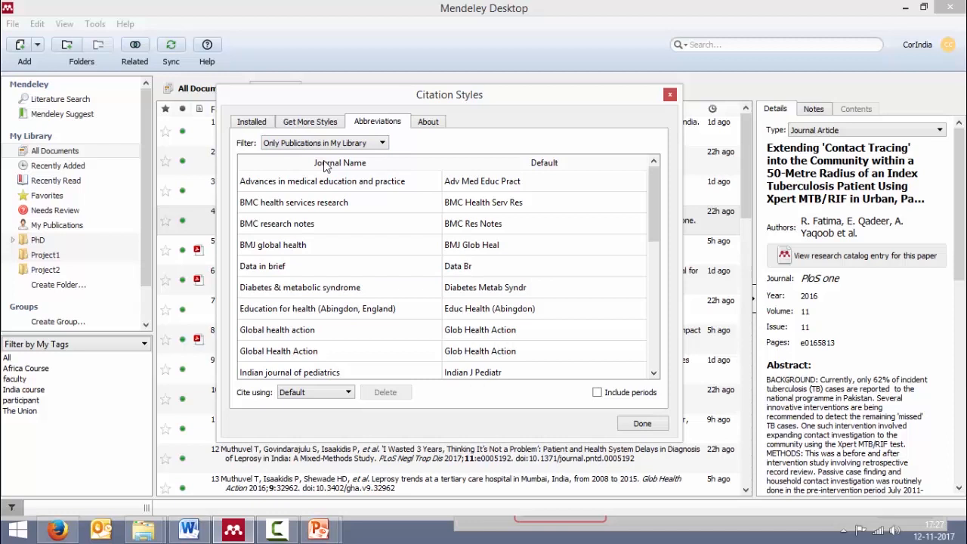
{"action": "mouse_move", "coordinate": [317, 234]}
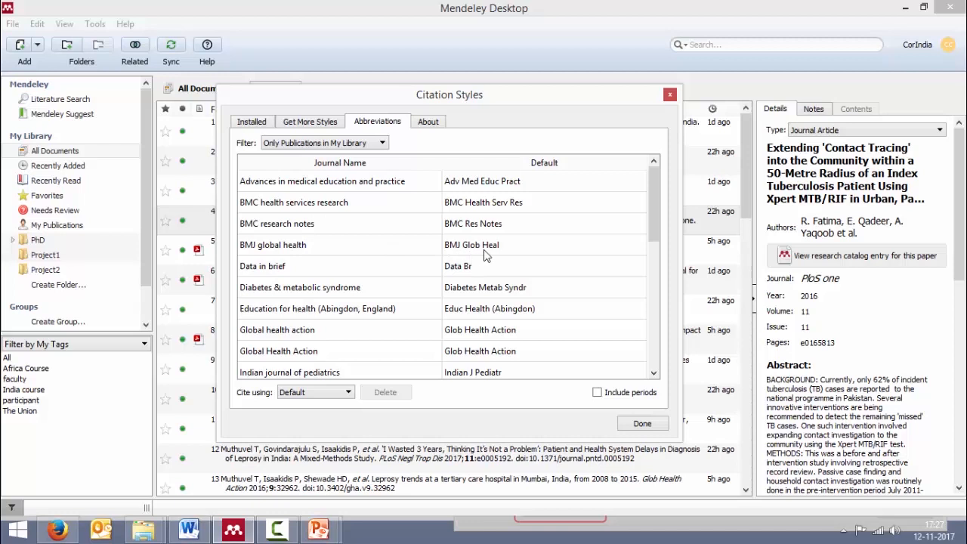
- Select the BMJ global health abbreviation entry before checking it in the NLM Catalog
{"action": "left_click", "coordinate": [272, 244]}
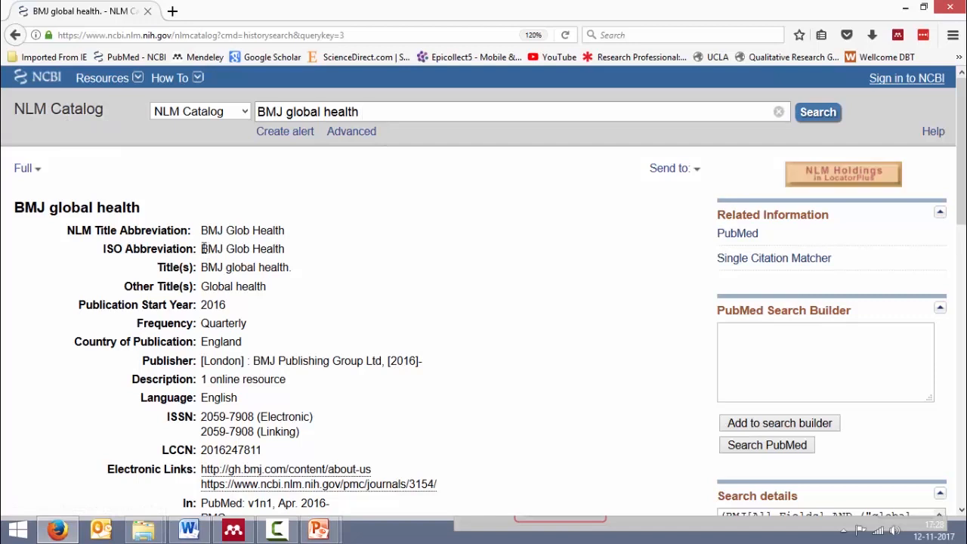
- Return to Mendeley's abbreviations list with the 'BMJ Glob Heal' entry ready for editing
{"action": "double_click", "coordinate": [242, 248]}
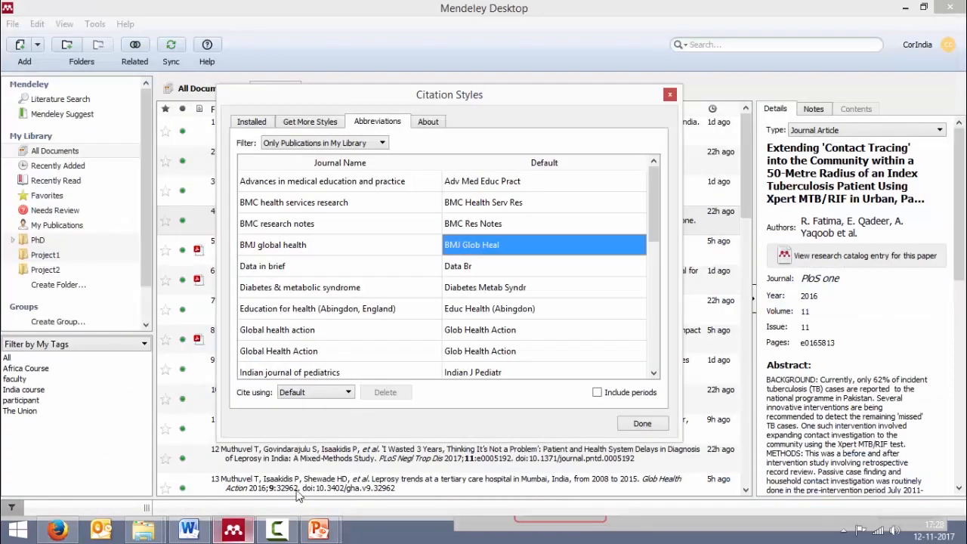
- Edit the BMJ global health Default abbreviation to read 'BMJ Glob Health'
{"action": "double_click", "coordinate": [472, 245]}
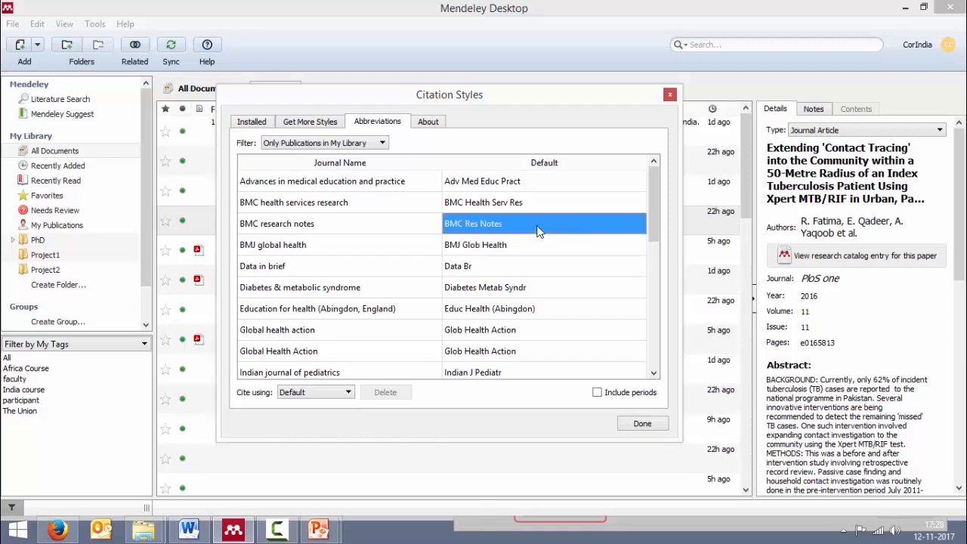
{"action": "left_click", "coordinate": [530, 245]}
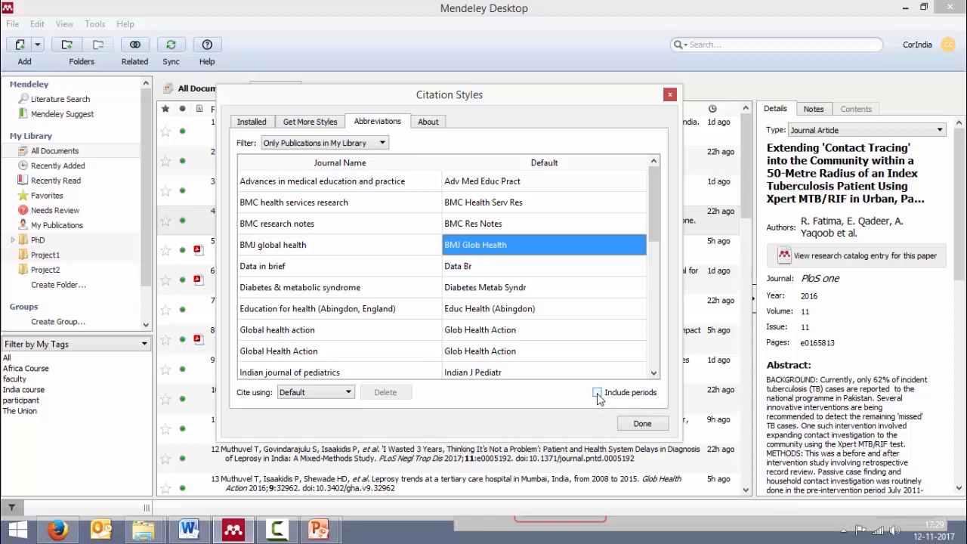
- Enable Include periods and set Cite using to Full Journal Name
{"action": "left_click", "coordinate": [598, 393]}
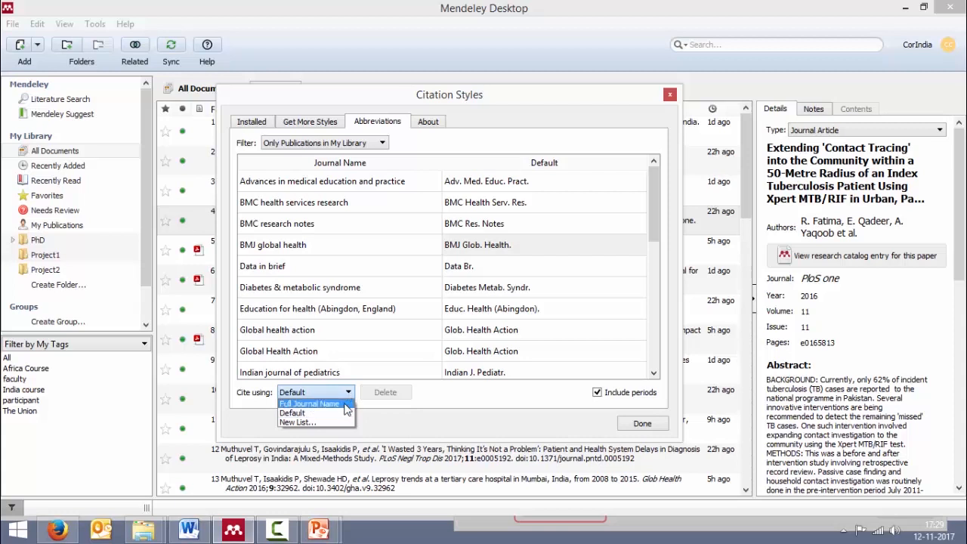
{"action": "left_click", "coordinate": [310, 404]}
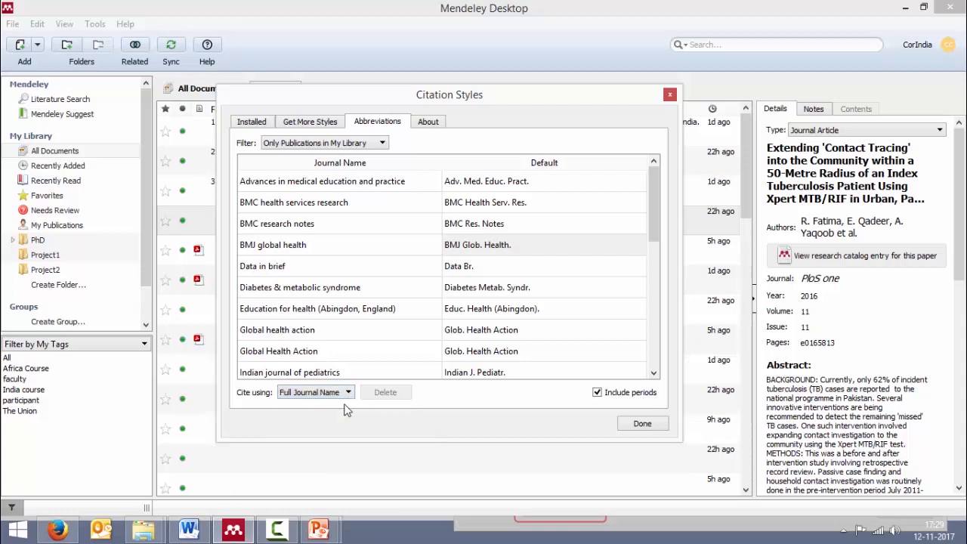